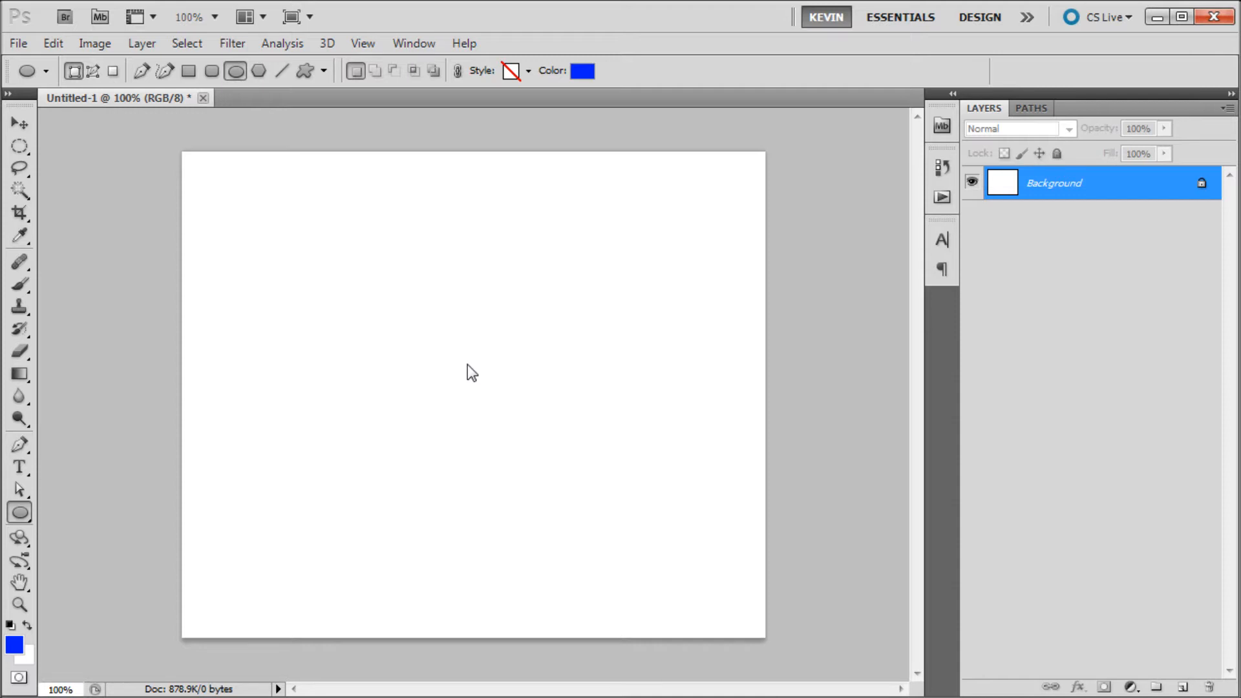
pyautogui.moveTo(466, 370)
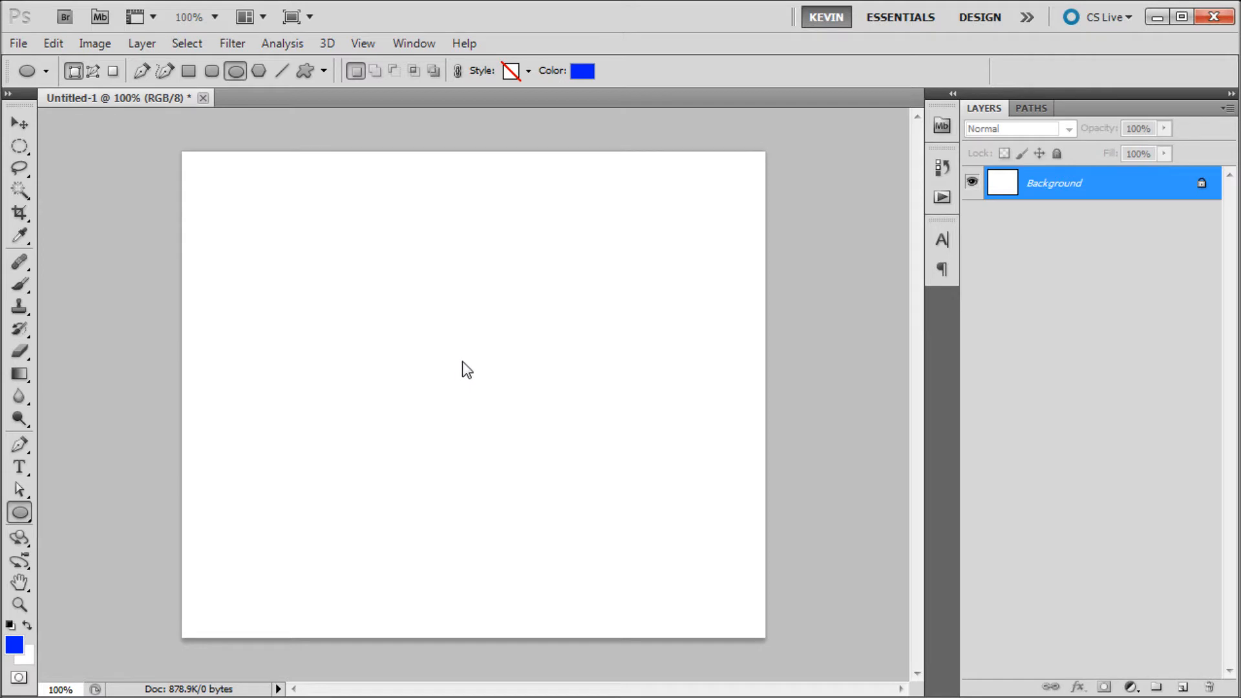
pyautogui.moveTo(402, 343)
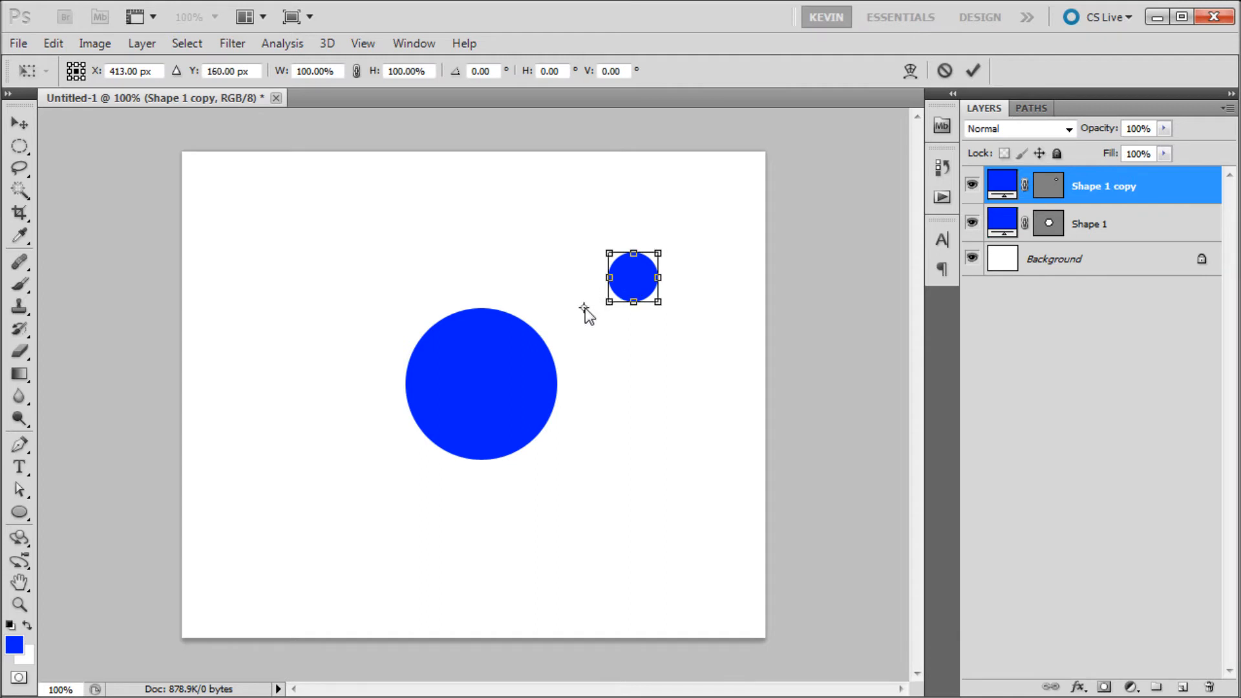
pyautogui.moveTo(483, 395)
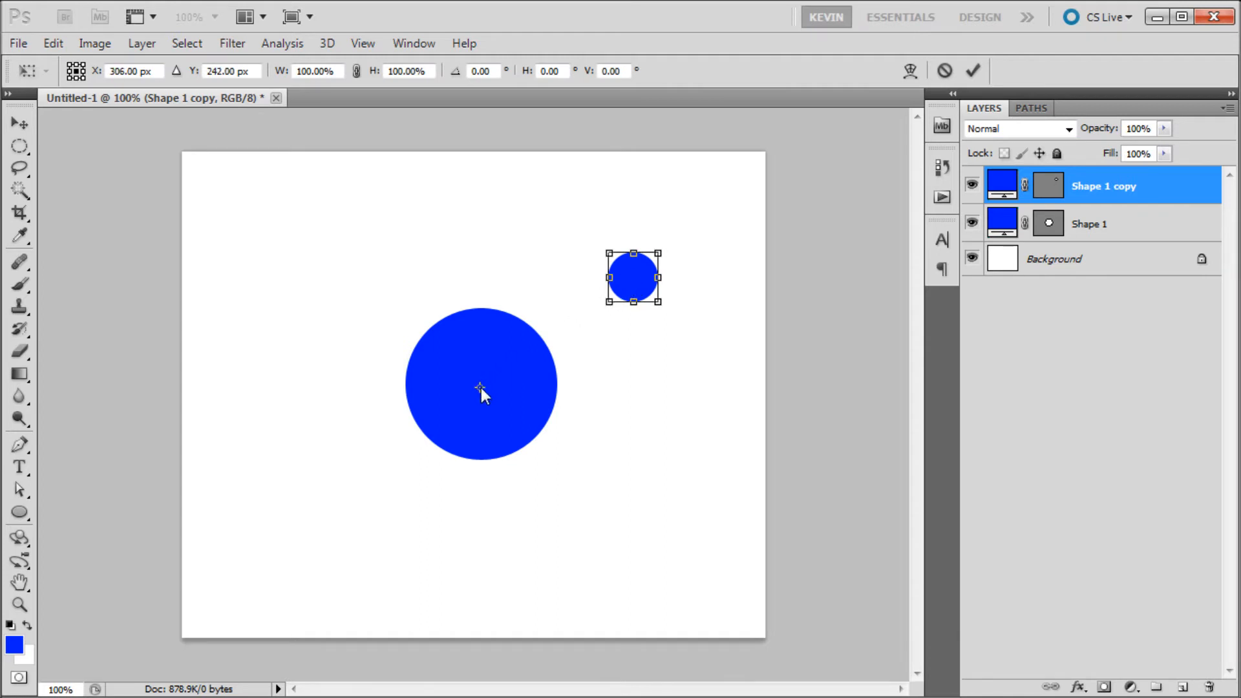
pyautogui.moveTo(684, 252)
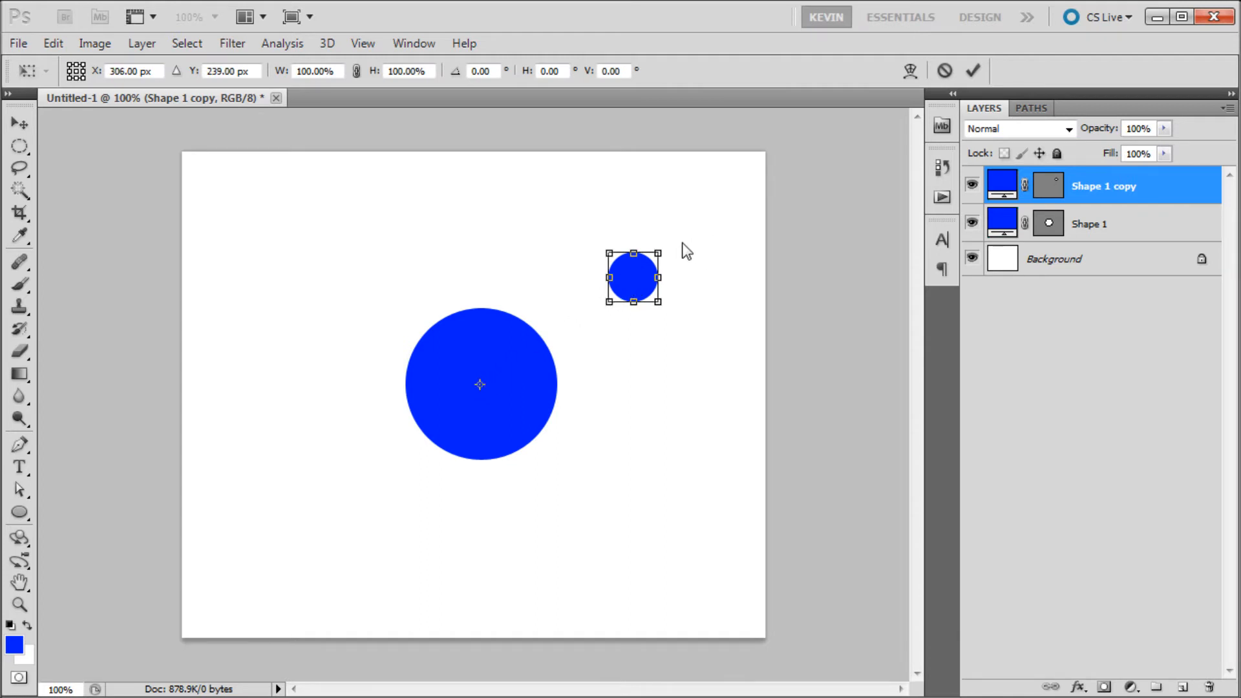
pyautogui.moveTo(674, 228)
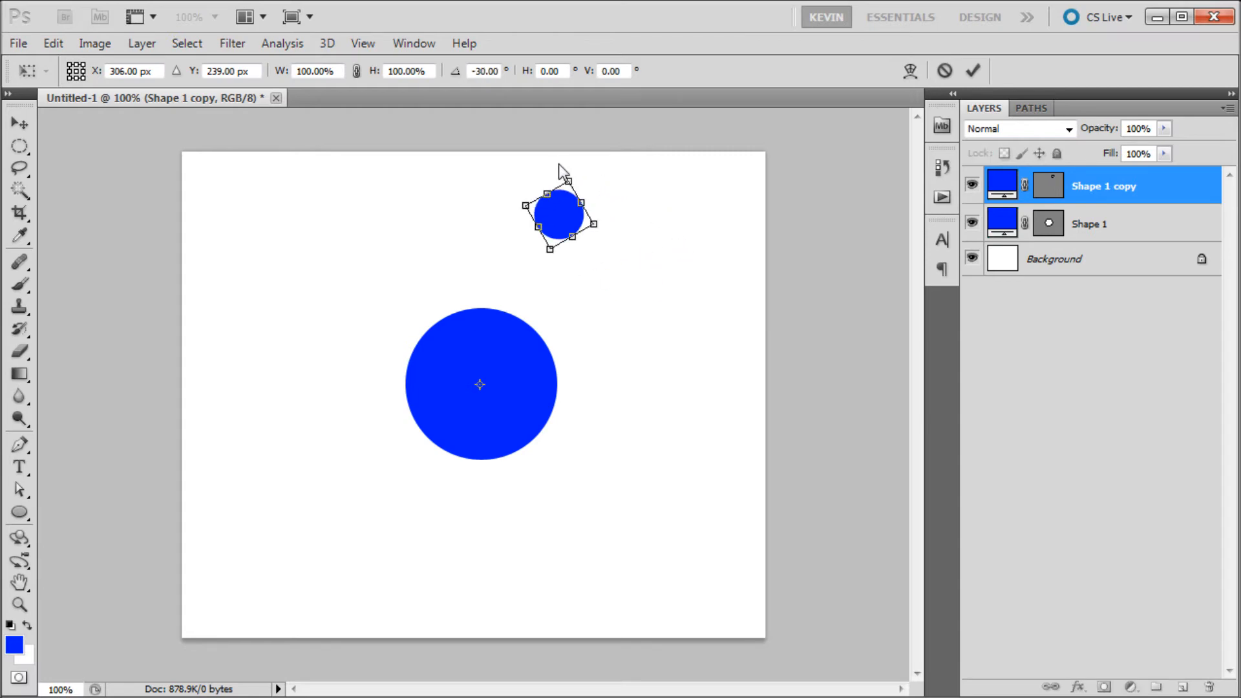
pyautogui.moveTo(602, 197)
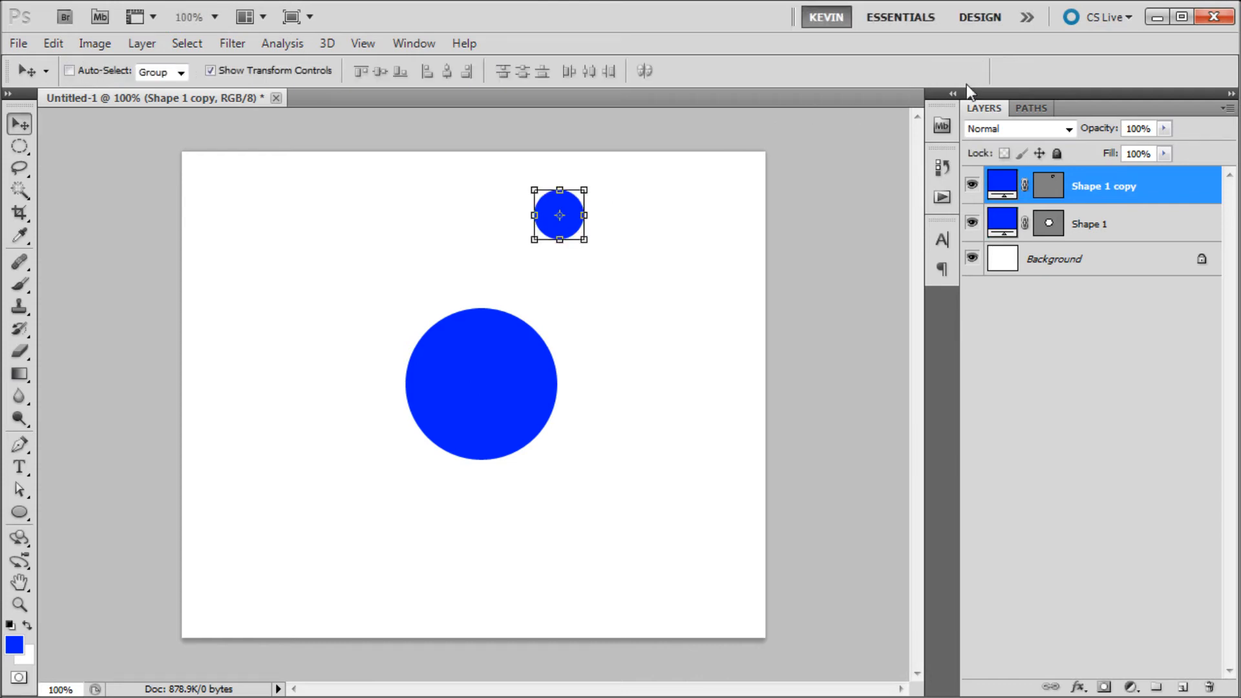
pyautogui.moveTo(745, 291)
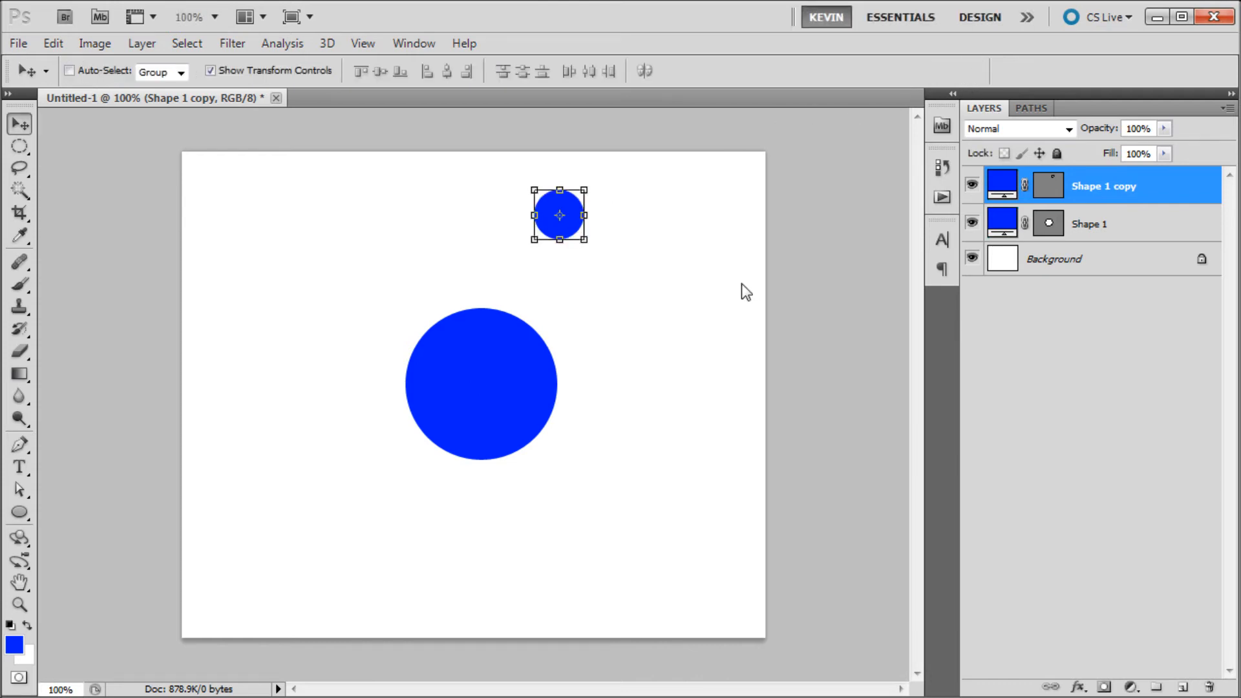